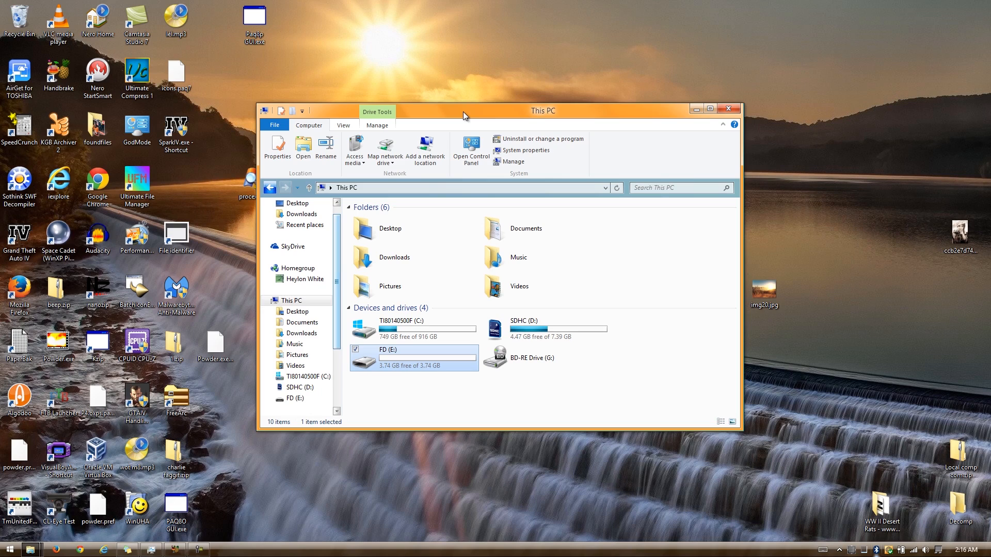
mouse_move(479, 199)
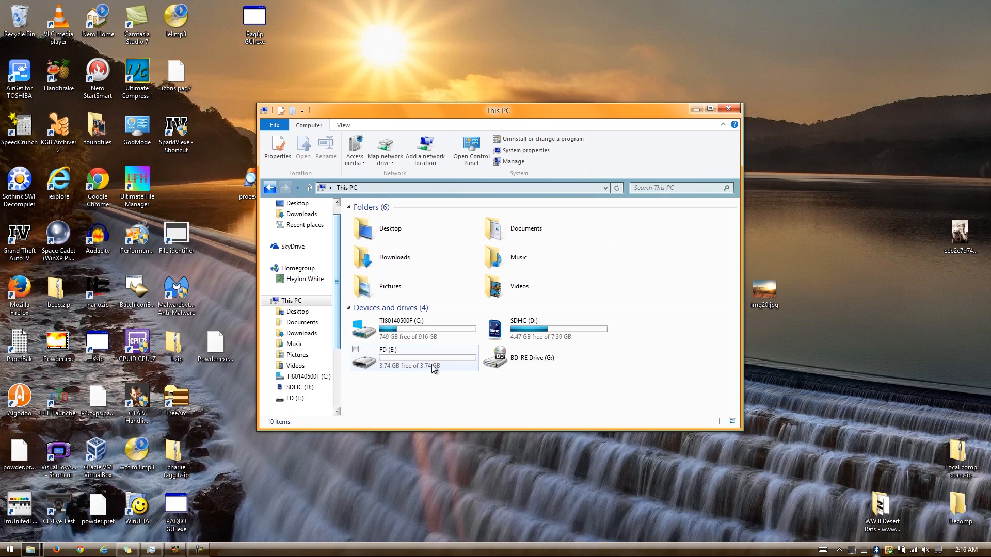
mouse_move(433, 369)
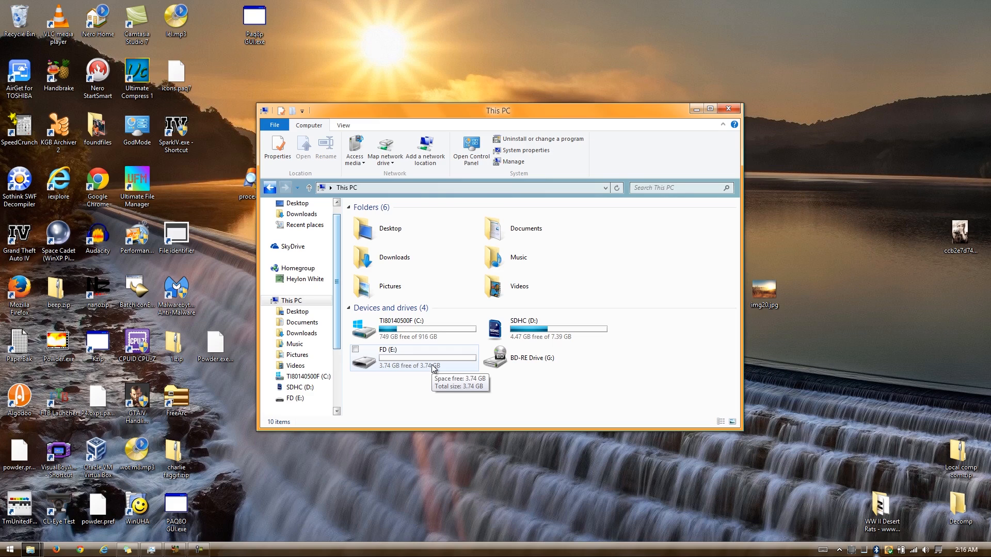
mouse_move(427, 365)
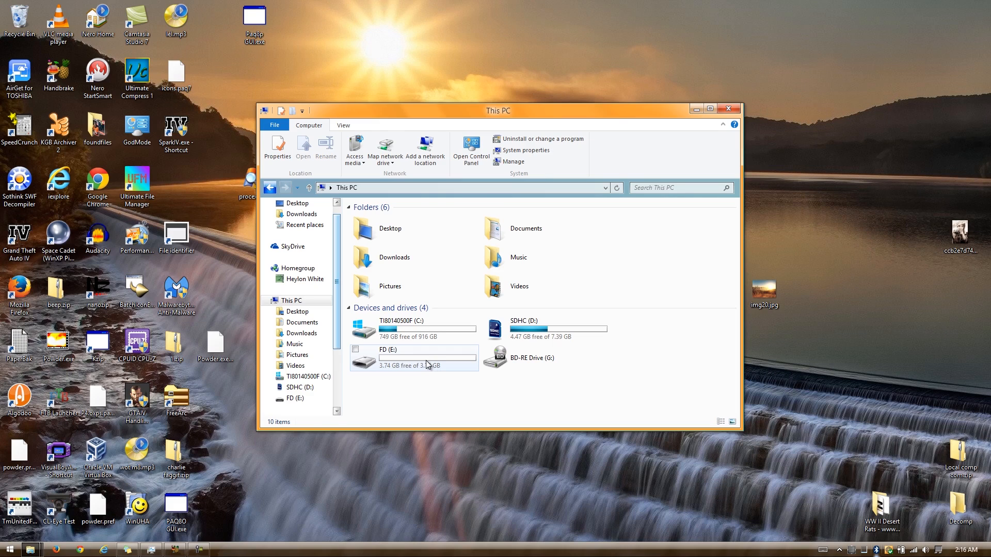
Check drive E's properties and select the drive.
right_click(428, 364)
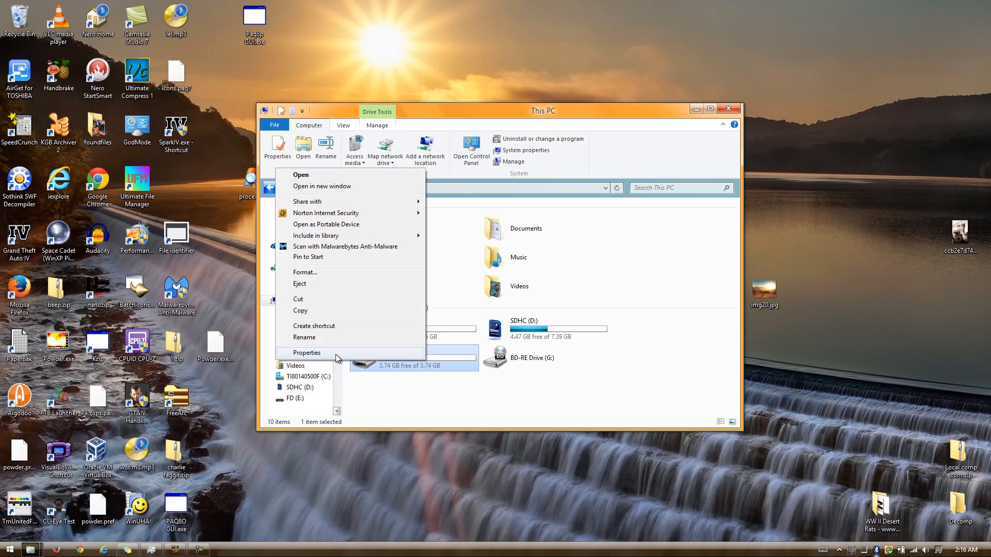
left_click(307, 352)
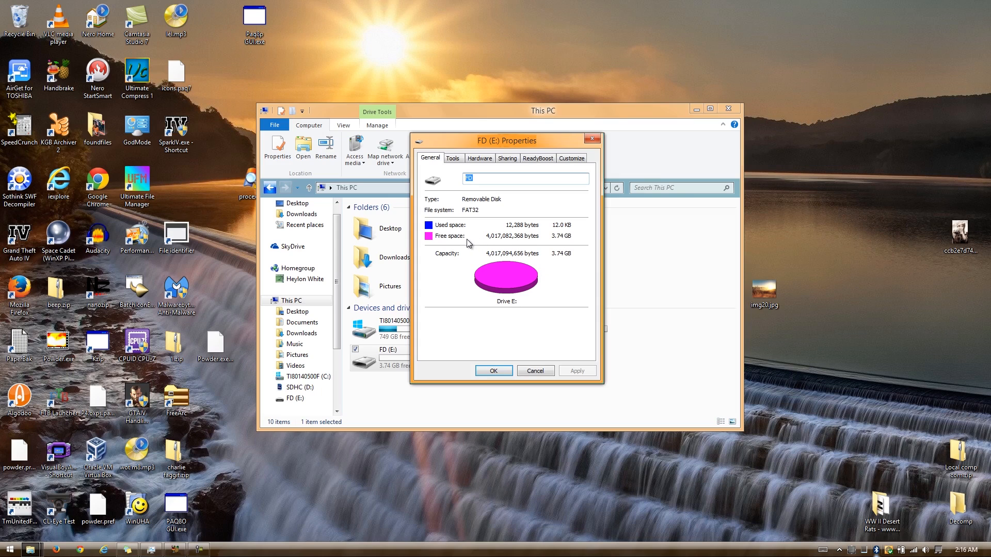
mouse_move(420, 261)
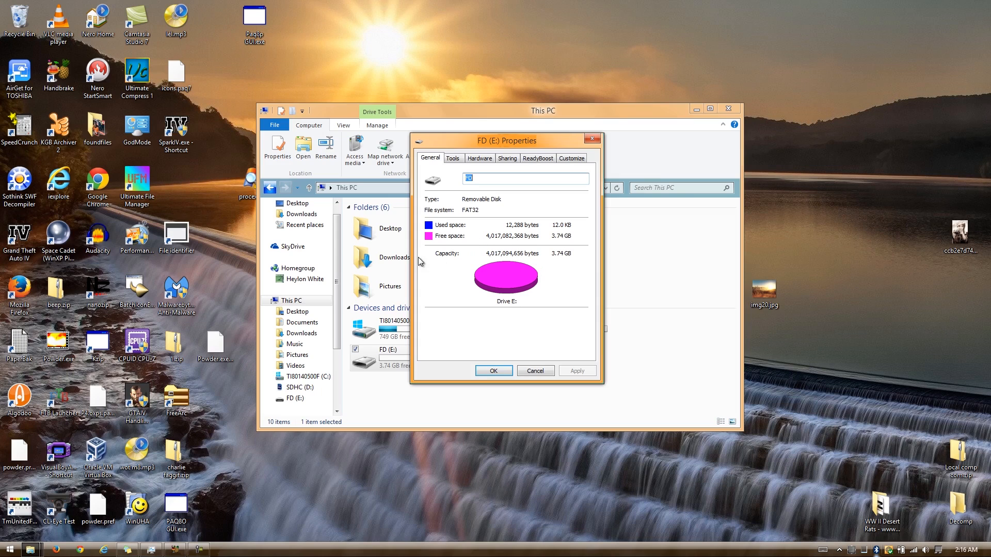
left_click(535, 371)
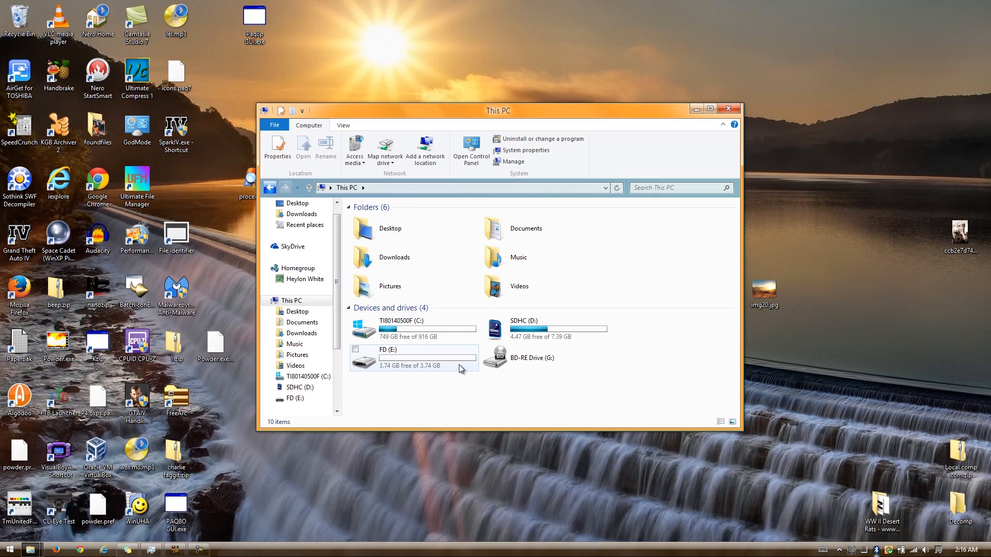
mouse_move(452, 374)
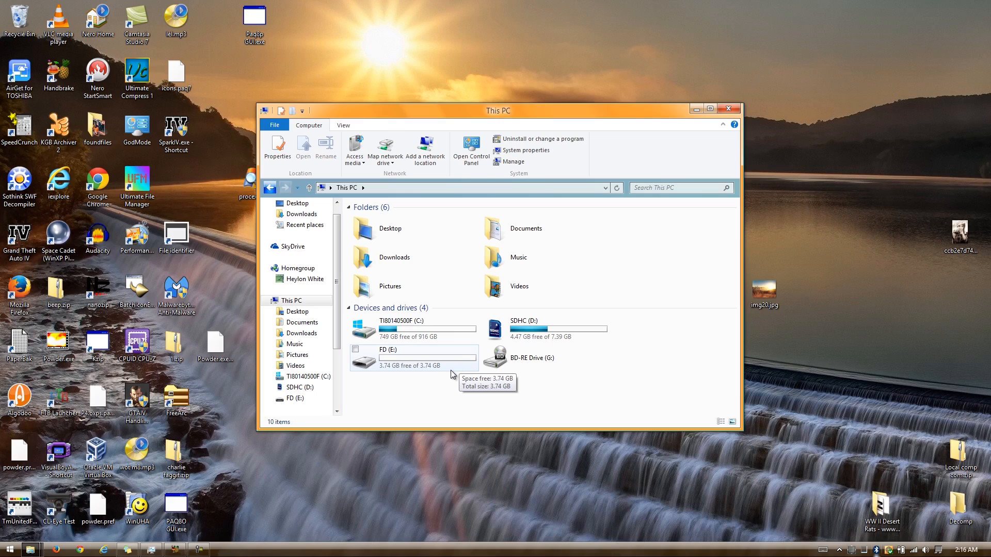
left_click(405, 357)
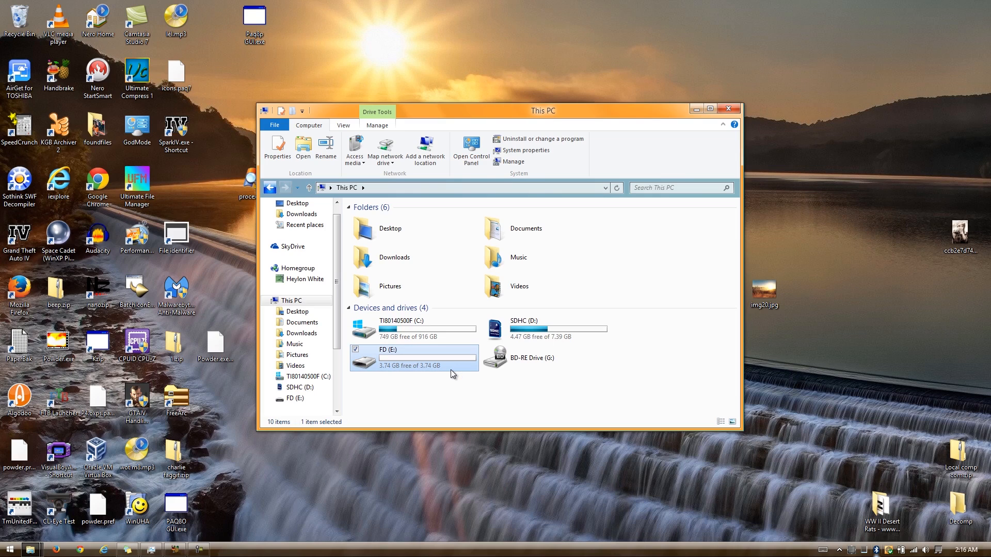
mouse_move(402, 114)
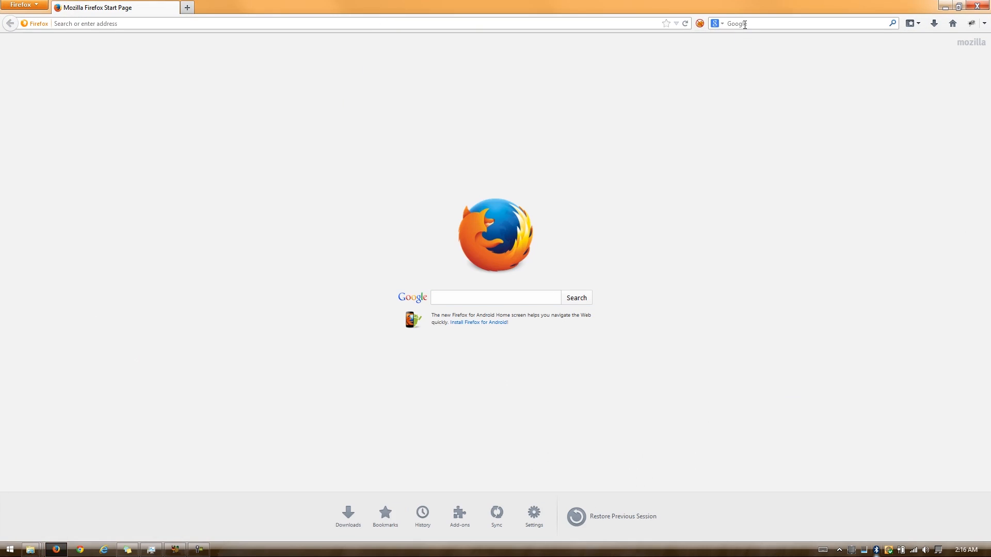
Search for Hiren's BootCD and open the Hirens.BootCD.15.2.zip download page.
type("Hirensb")
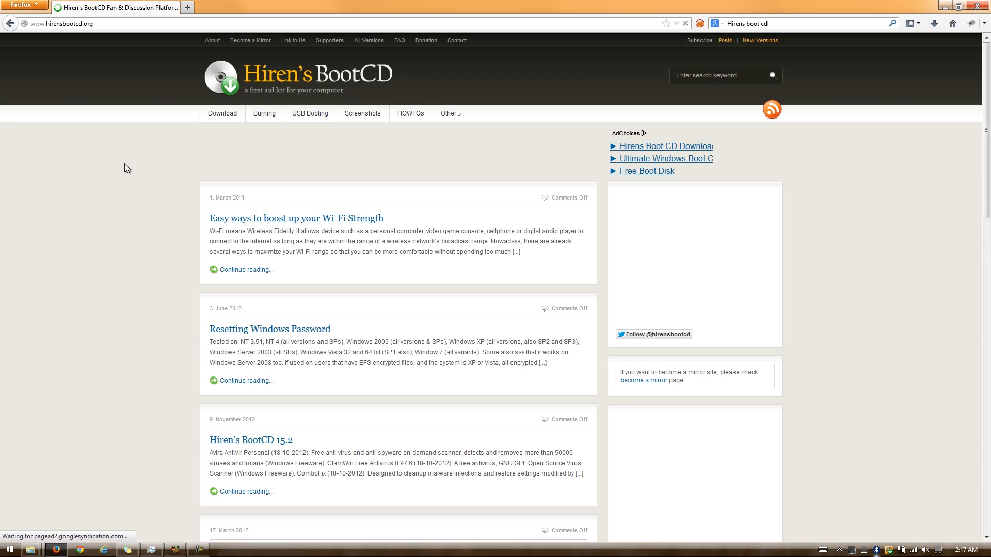
left_click(222, 113)
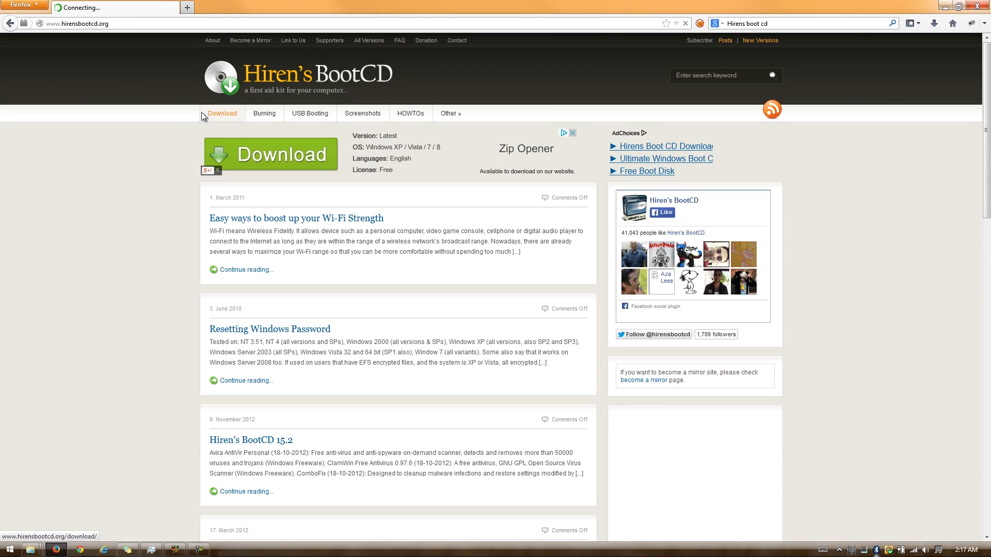
left_click(222, 113)
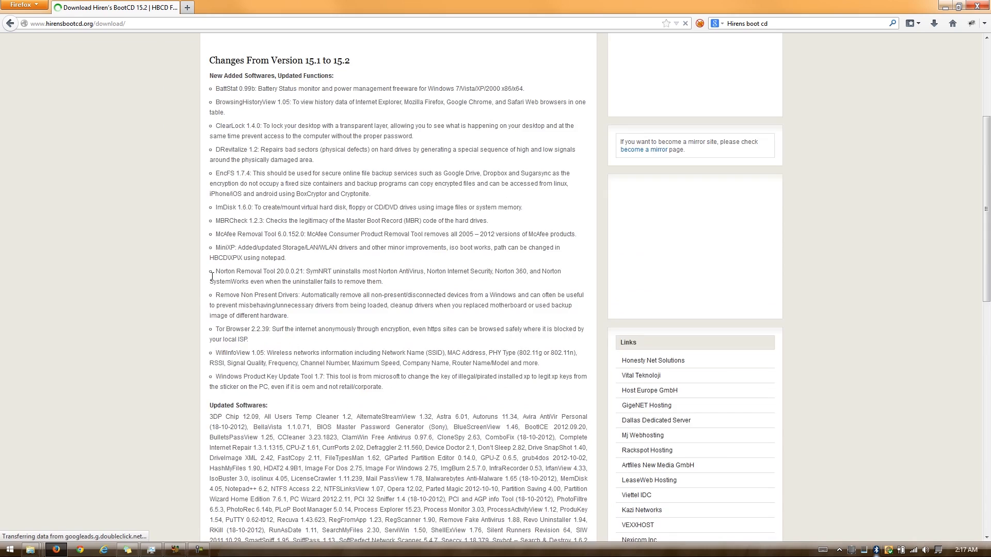
scroll("down", 3)
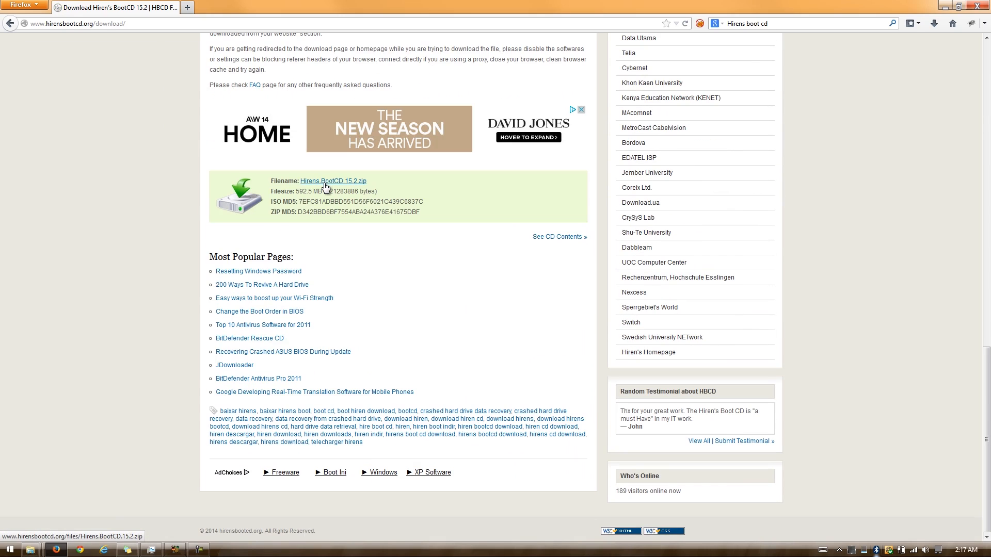
left_click(192, 7)
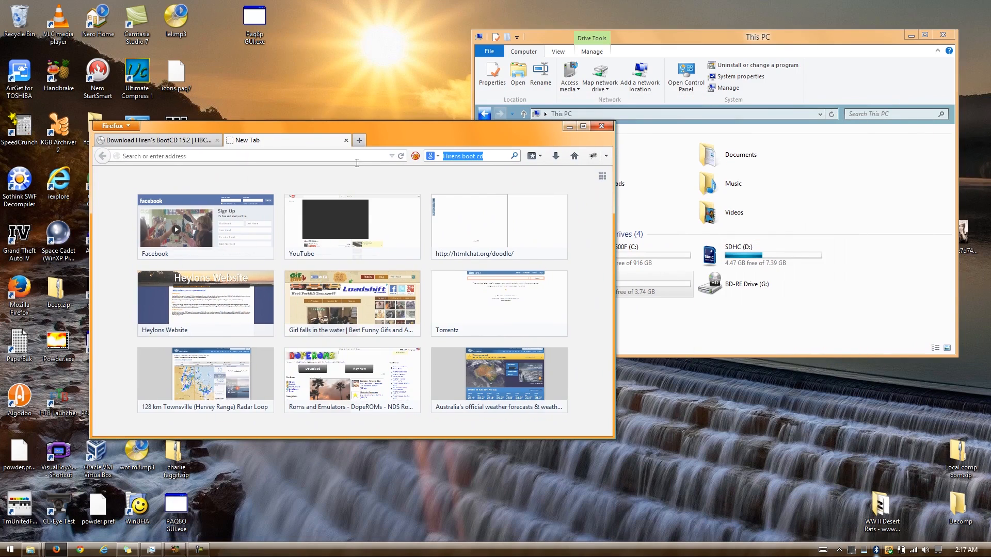
Find Rufus 1.4.3 on MajorGeeks and save rufus_v1.4.3.exe from the author's site.
type("rufus 14")
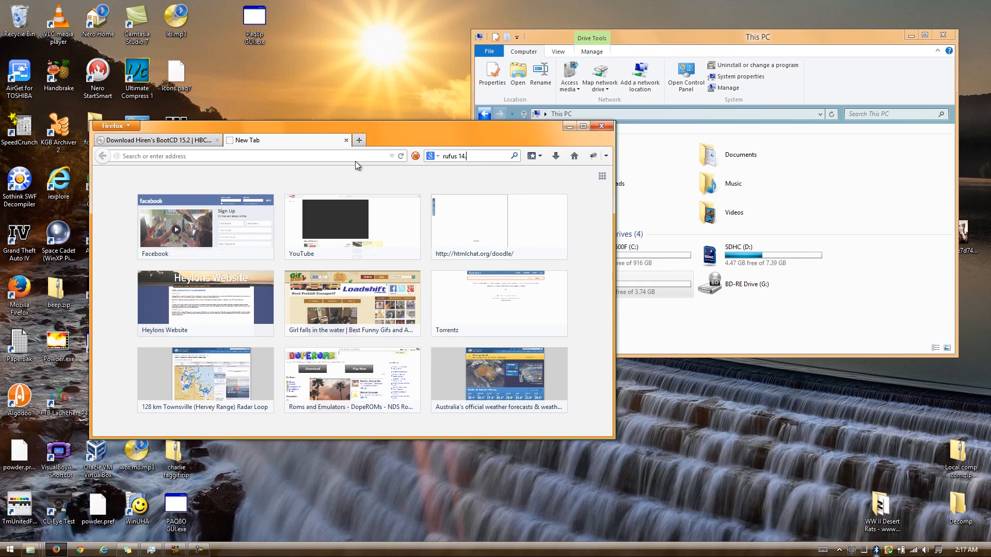
key("Backspace")
type(".4.3")
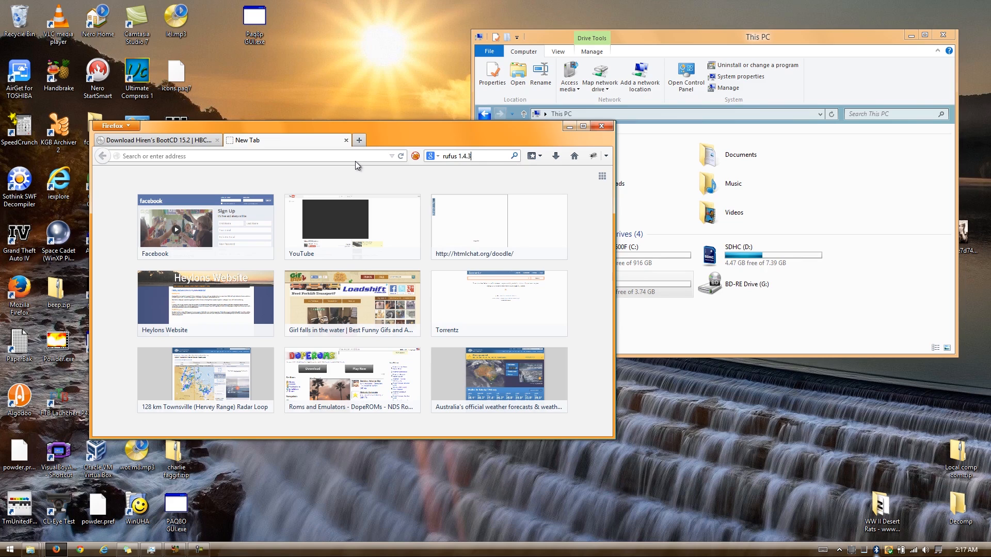
type(".8")
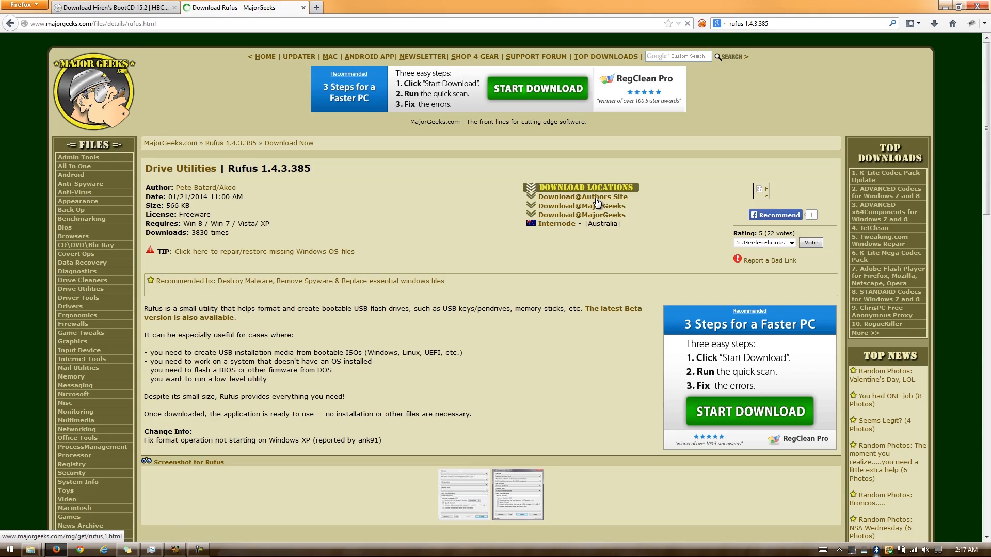
left_click(582, 196)
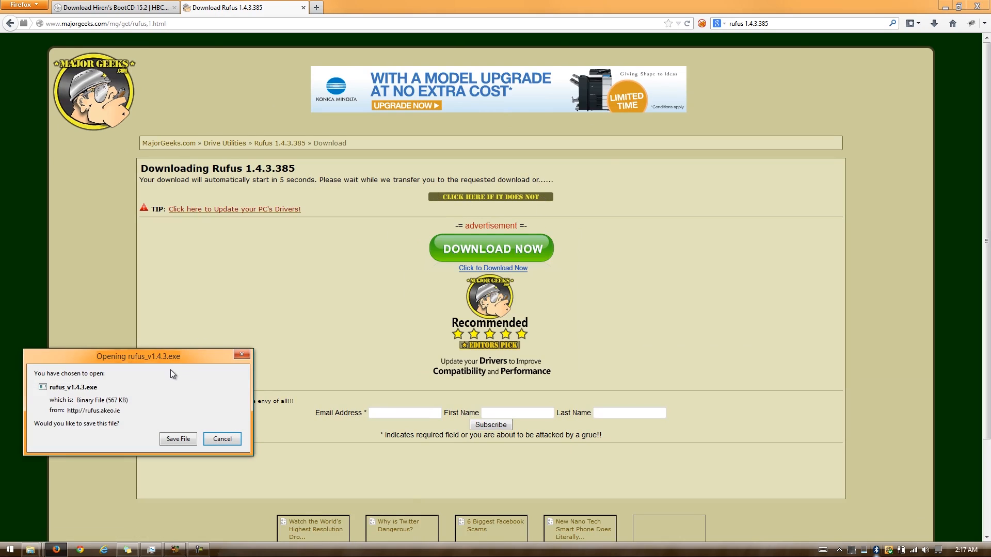
left_click_drag(138, 356, 239, 288)
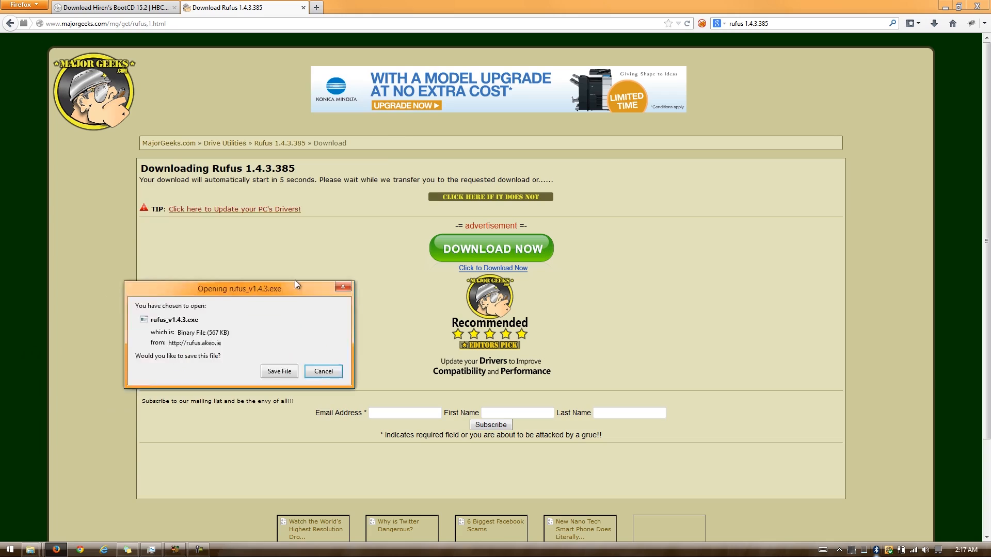
left_click(323, 372)
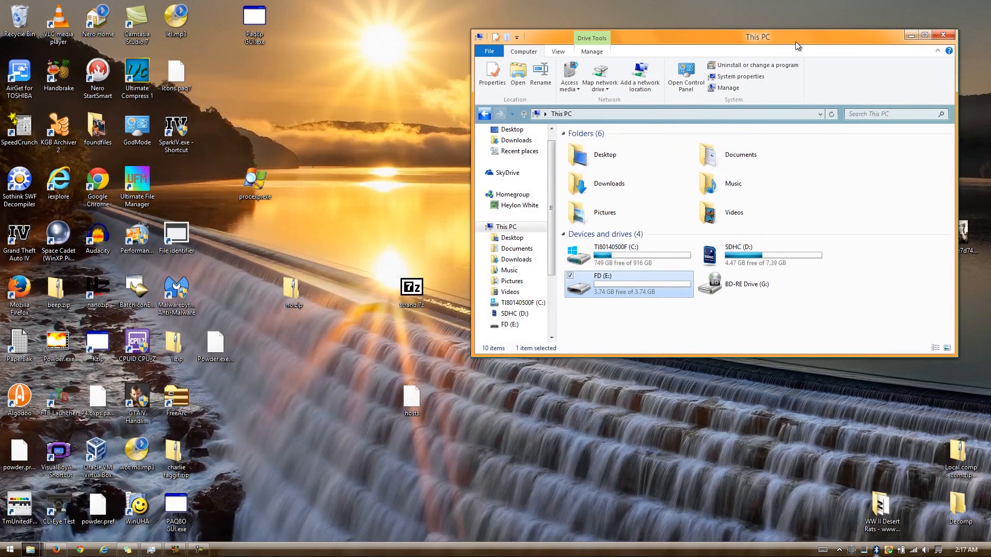
Extract Hiren's.BootCD.15.2.iso from the zip to C: and launch rufus_v1.4.3.exe.
left_click_drag(756, 36, 526, 71)
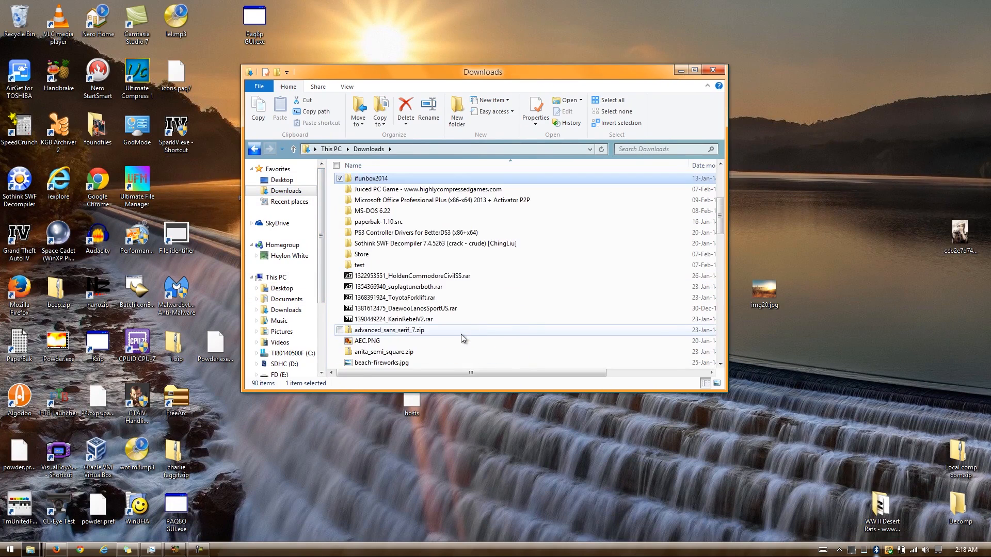
scroll("down", 3)
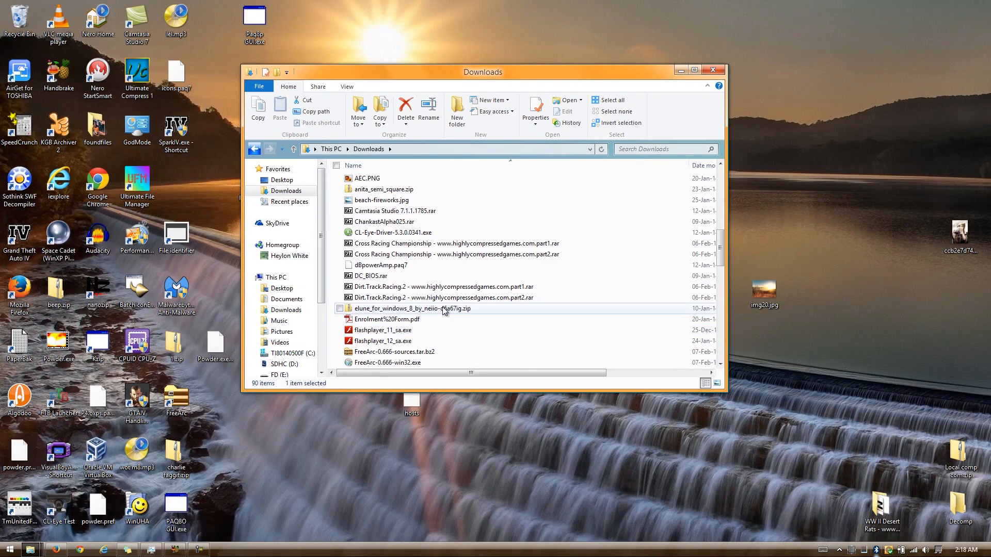
scroll("down", 3)
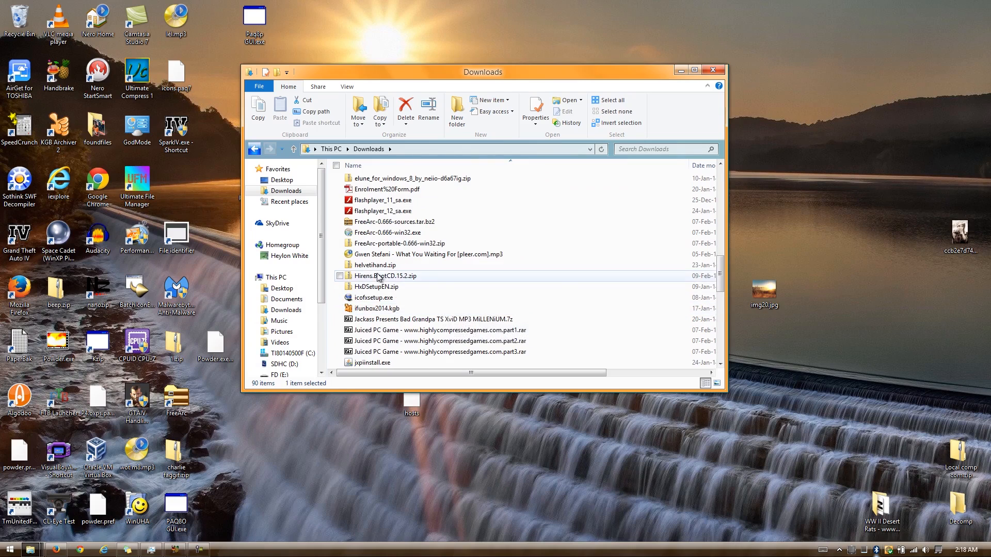
double_click(385, 275)
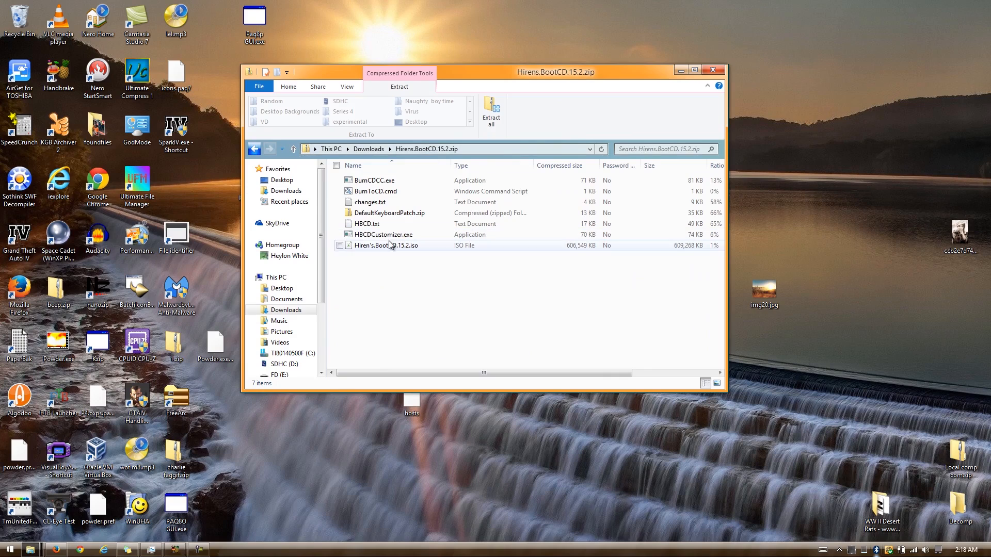
left_click(384, 245)
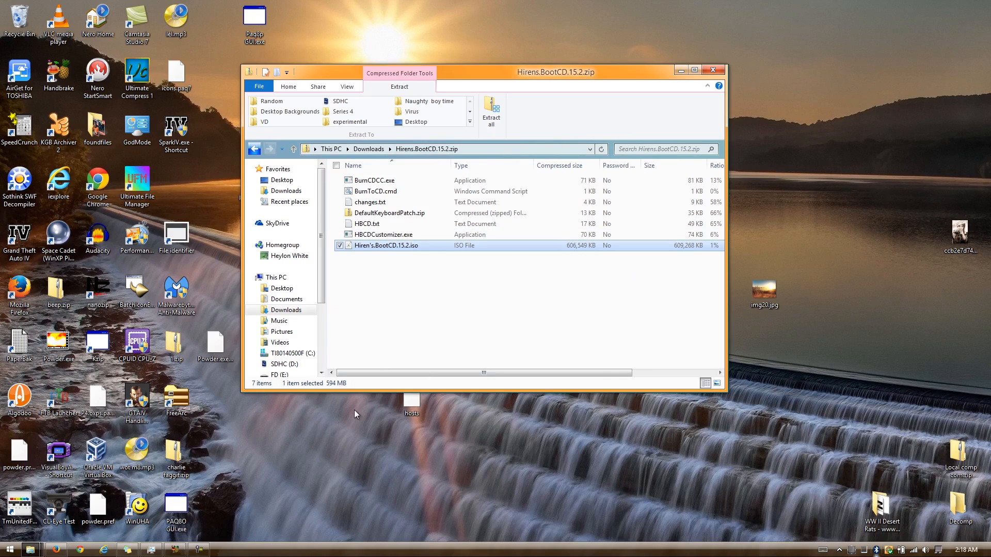
mouse_move(352, 413)
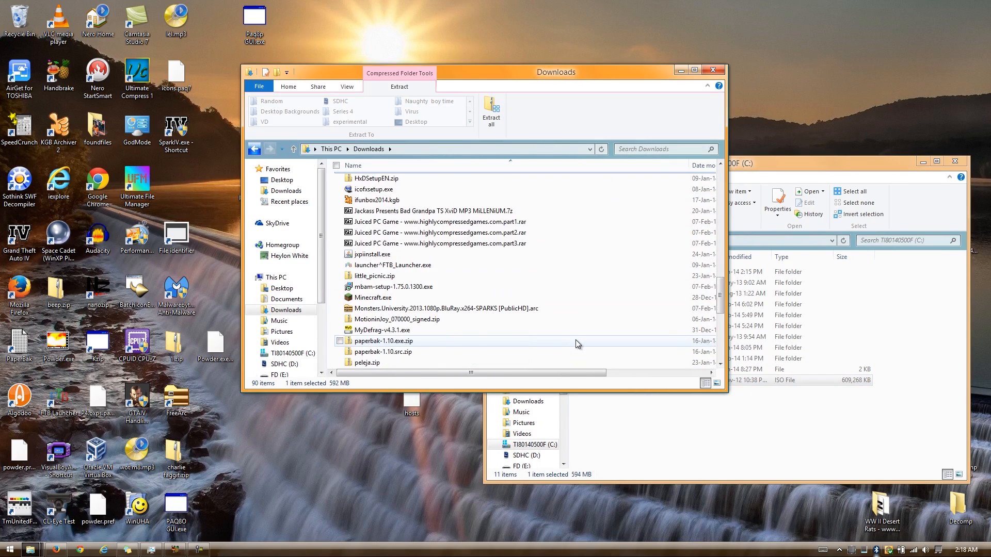
scroll("down", 3)
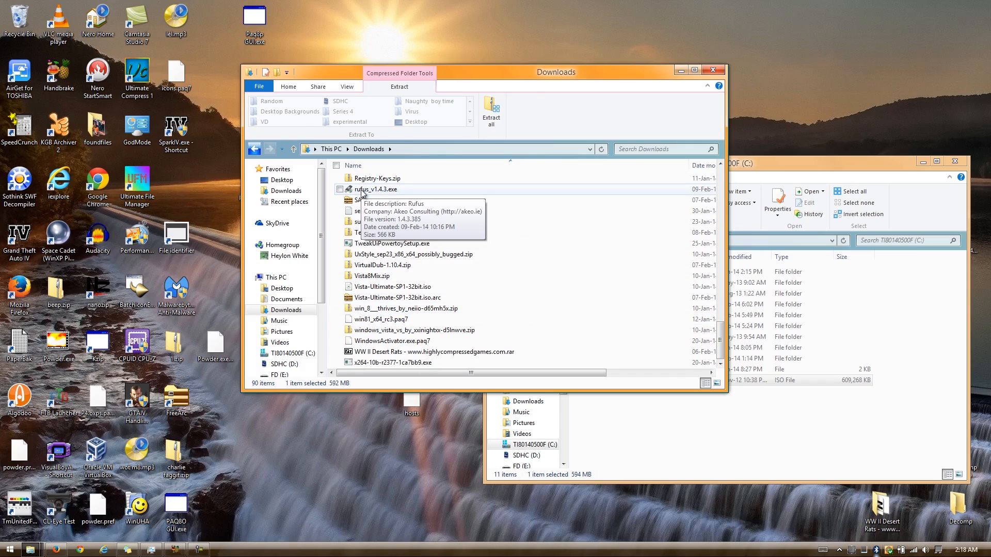
double_click(373, 190)
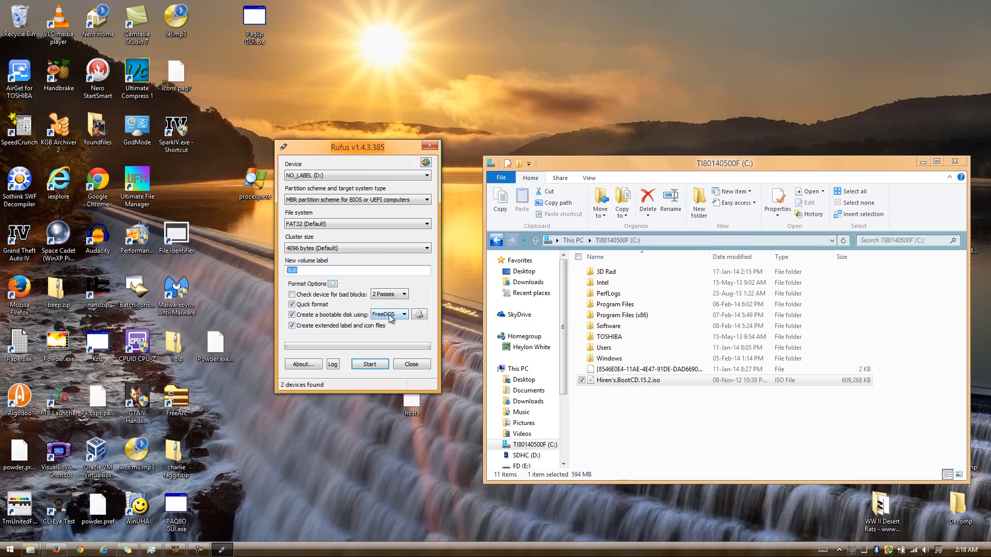
Load Hiren's.BootCD.15.2.iso in Rufus and target drive FD (E:).
left_click(402, 313)
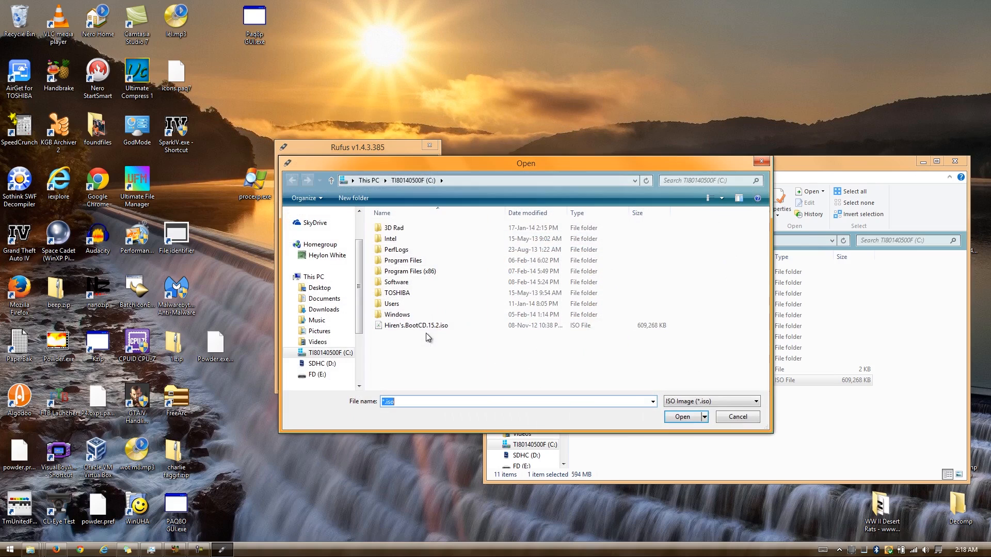
mouse_move(418, 326)
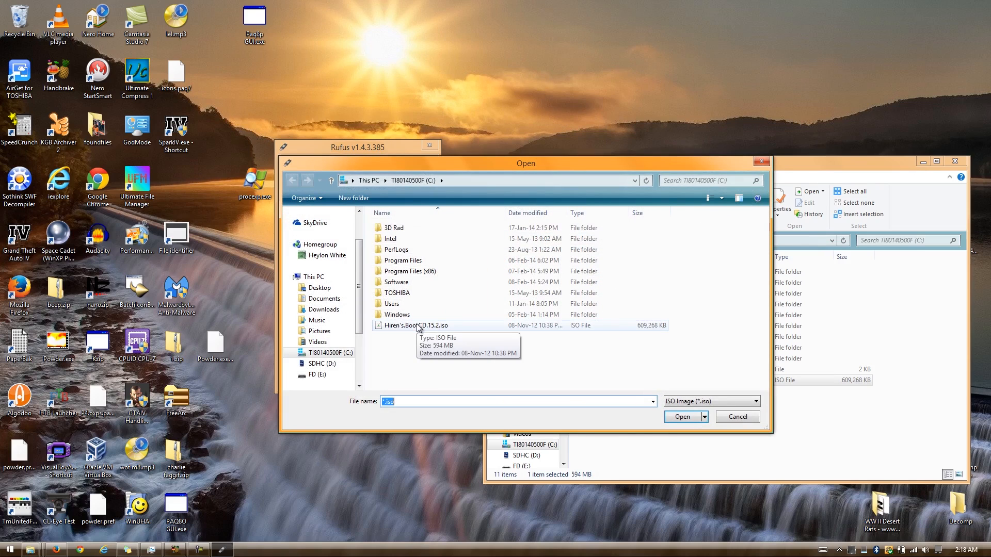
left_click(682, 417)
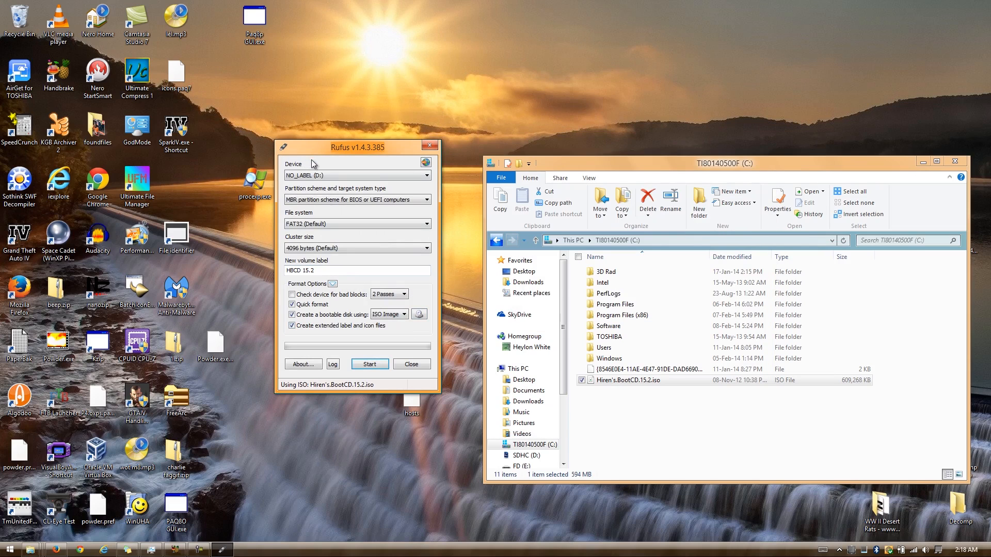
left_click_drag(357, 146, 377, 156)
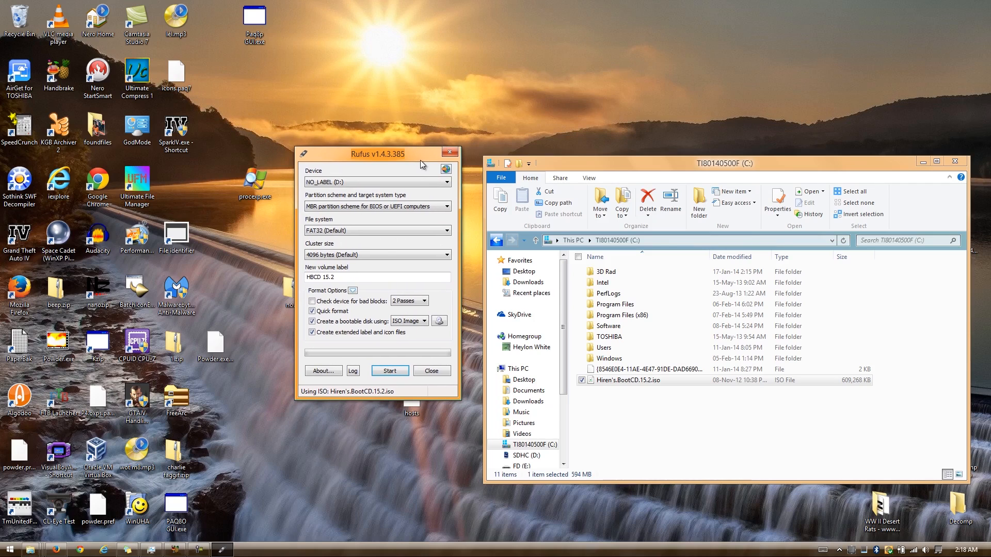
left_click(450, 182)
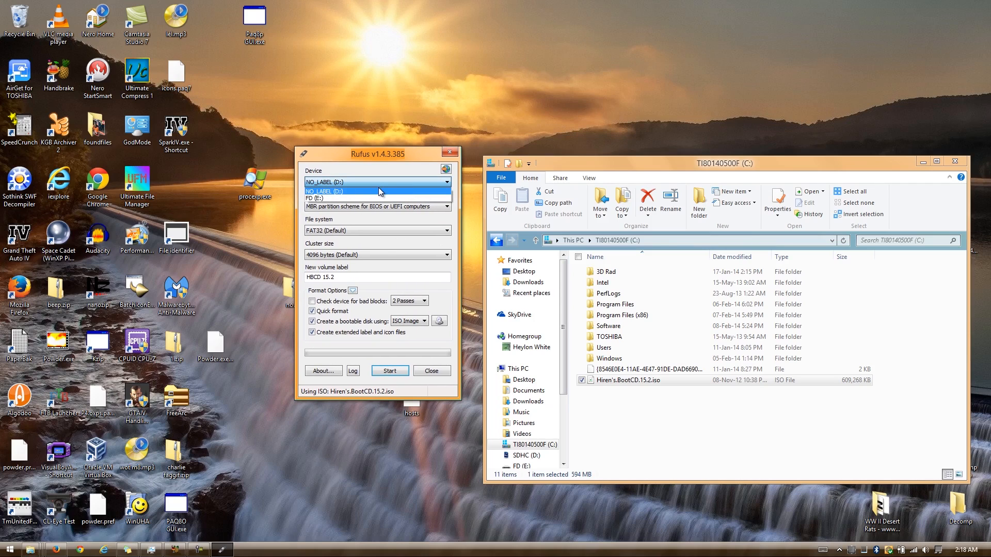
mouse_move(333, 194)
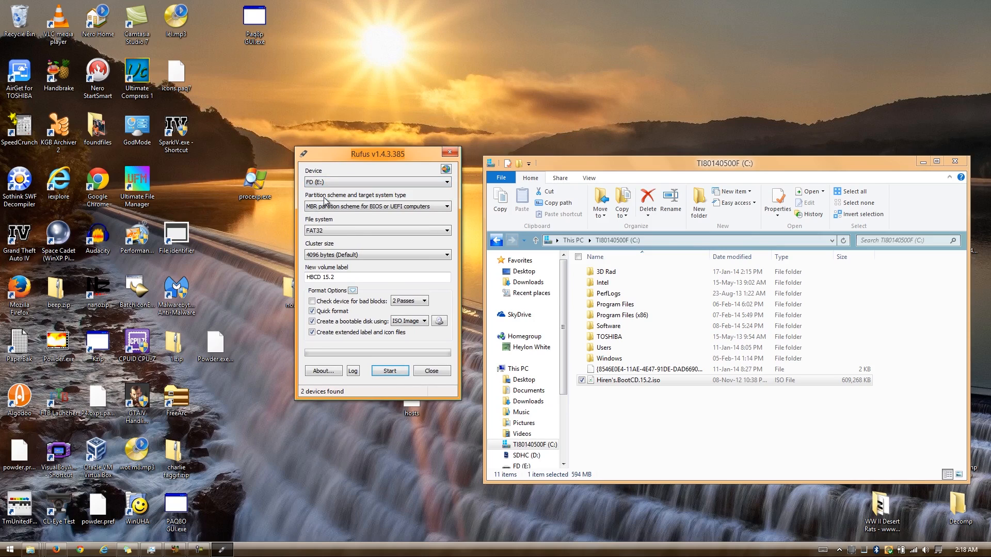
mouse_move(679, 394)
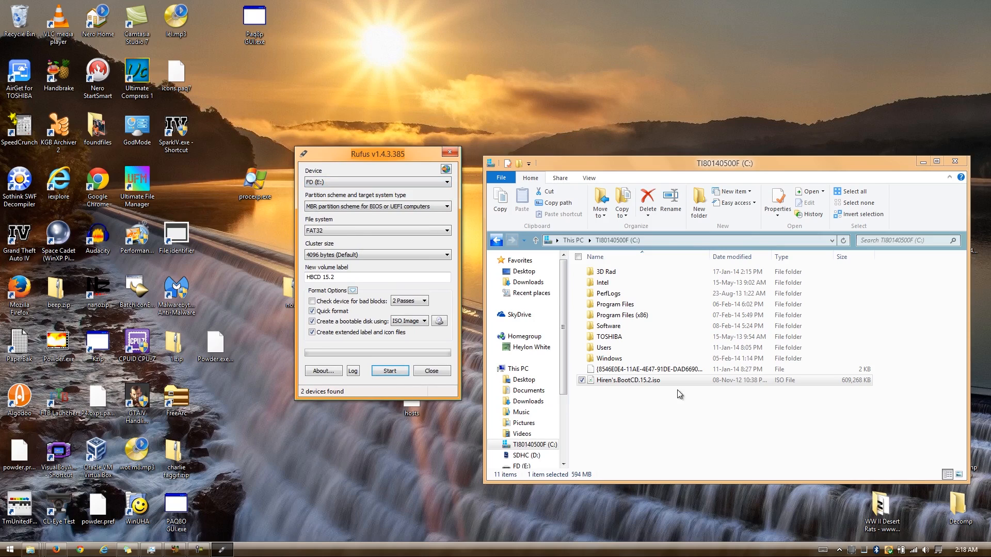
left_click(524, 450)
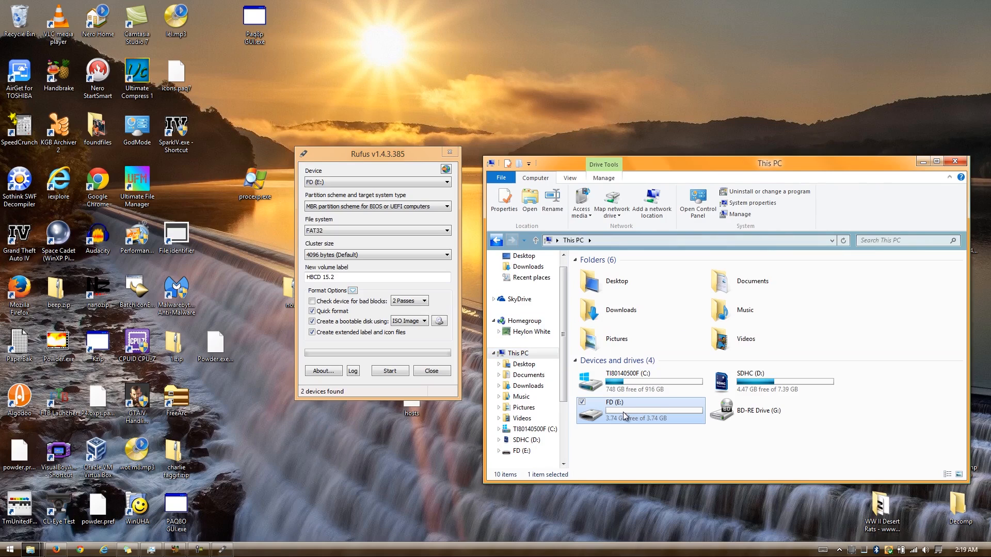
mouse_move(616, 409)
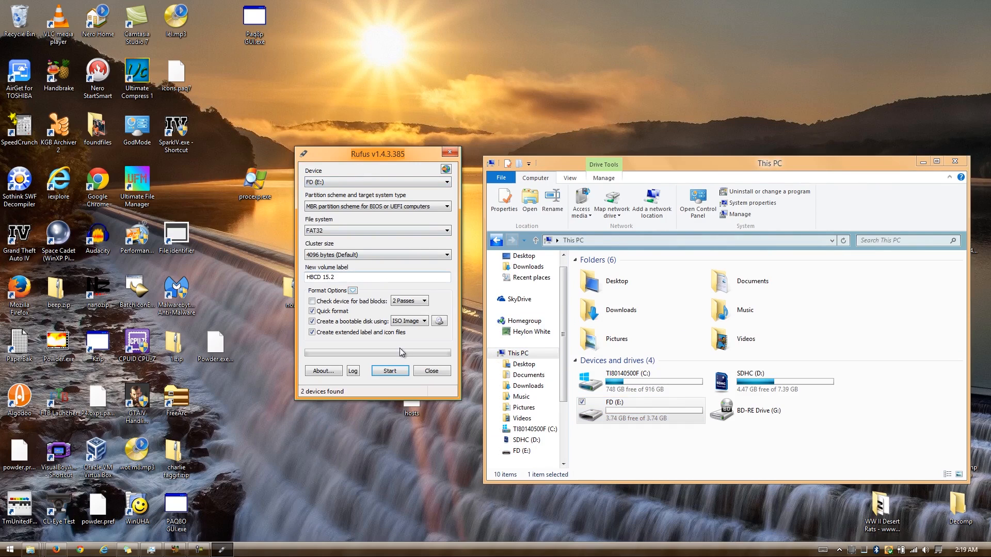
mouse_move(399, 377)
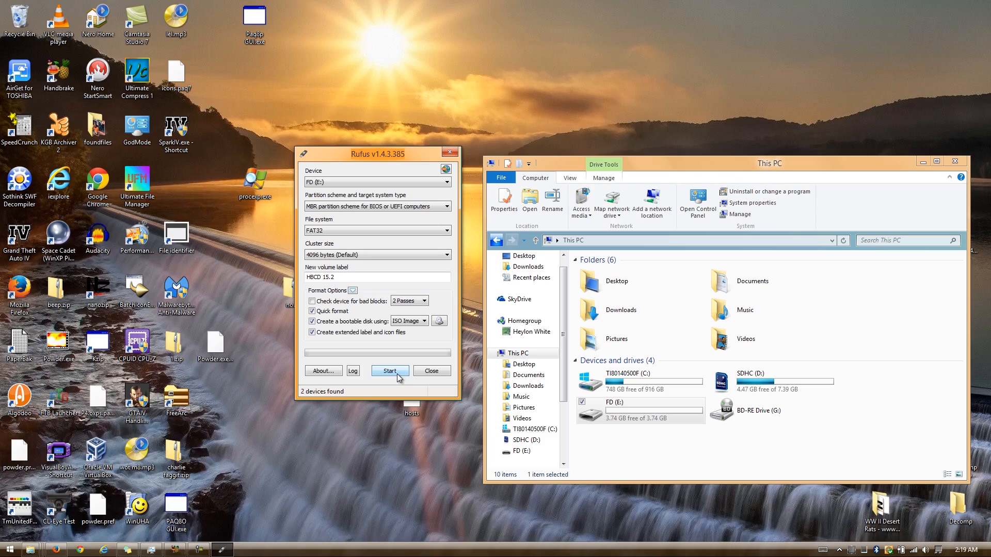
Start writing the image and confirm erasing all data on FD (E:).
left_click(390, 371)
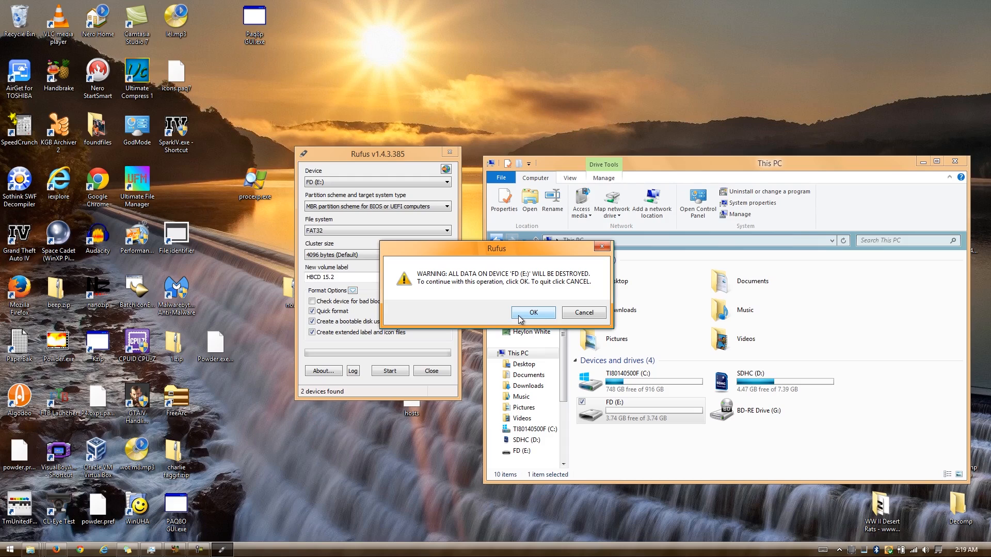
left_click(533, 312)
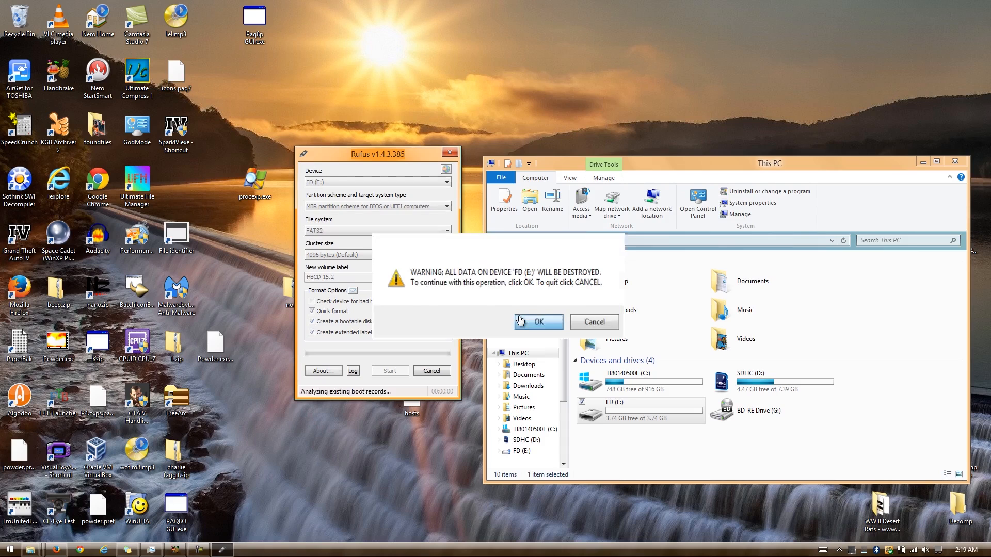
left_click(539, 322)
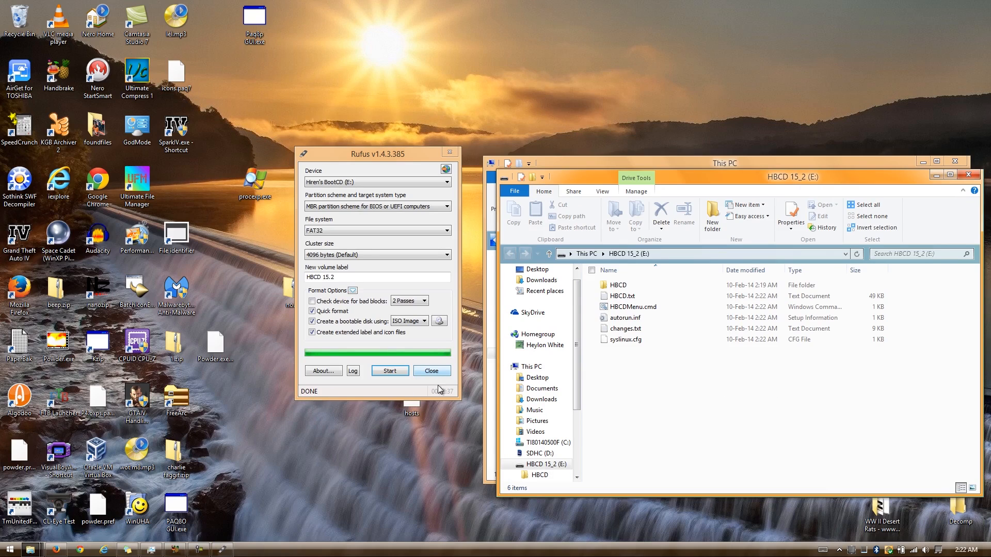
mouse_move(396, 149)
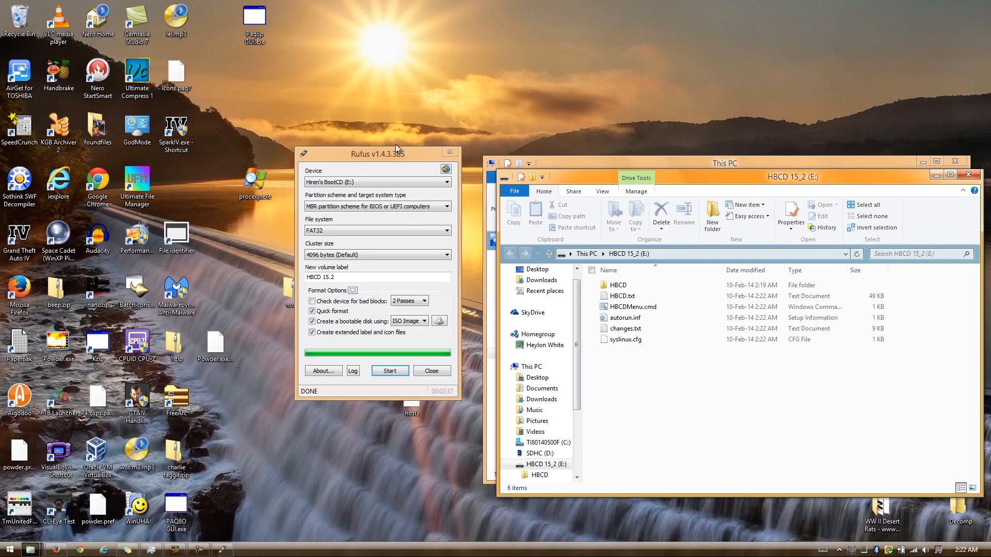
Go to This PC and check HBCD 15_2 (E:) free space, 3.15 GB of 3.74 GB.
left_click_drag(376, 153, 190, 107)
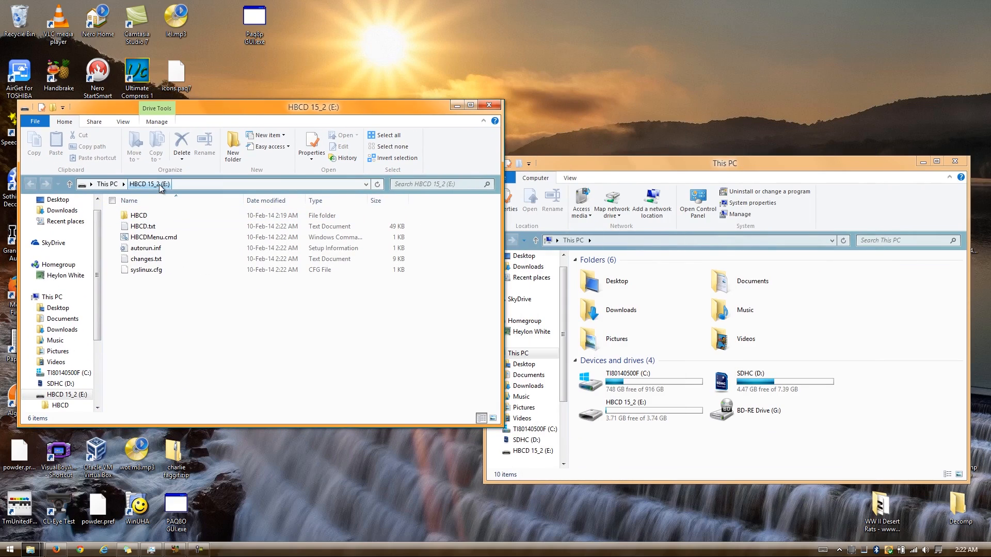
left_click(30, 184)
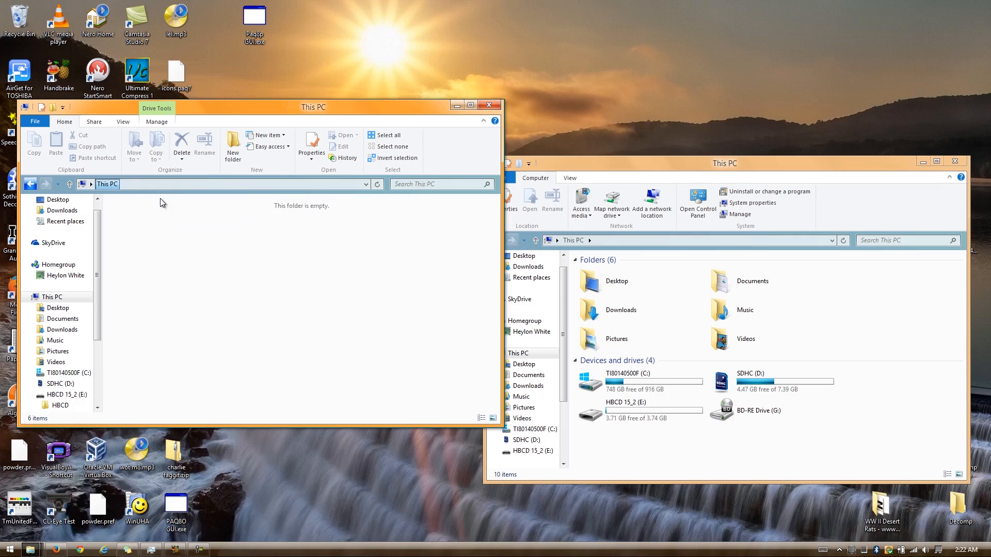
left_click(160, 351)
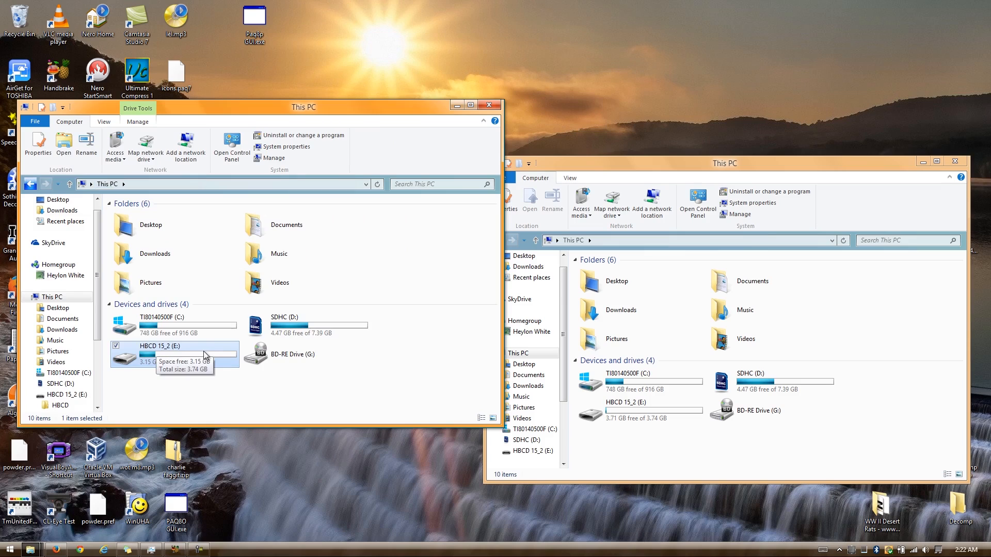
left_click(215, 401)
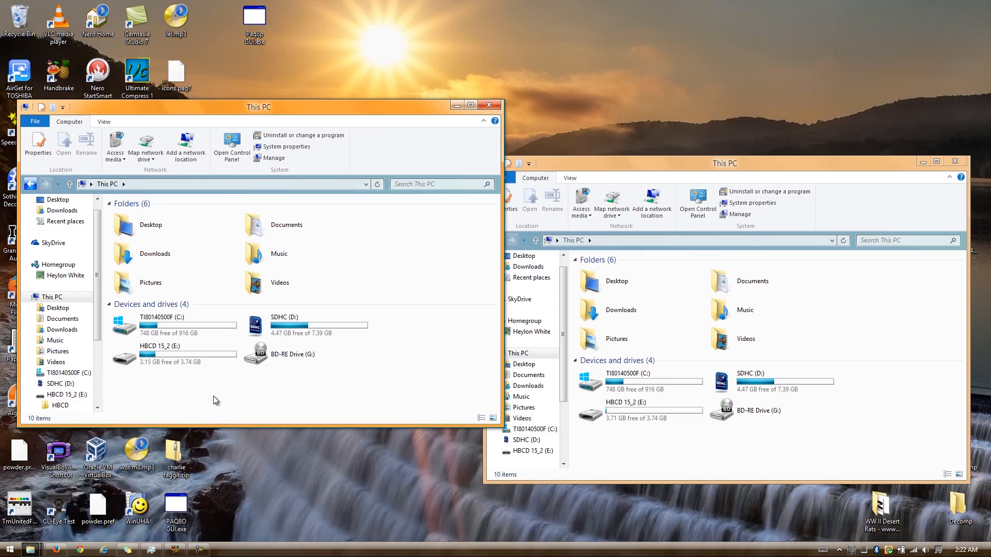